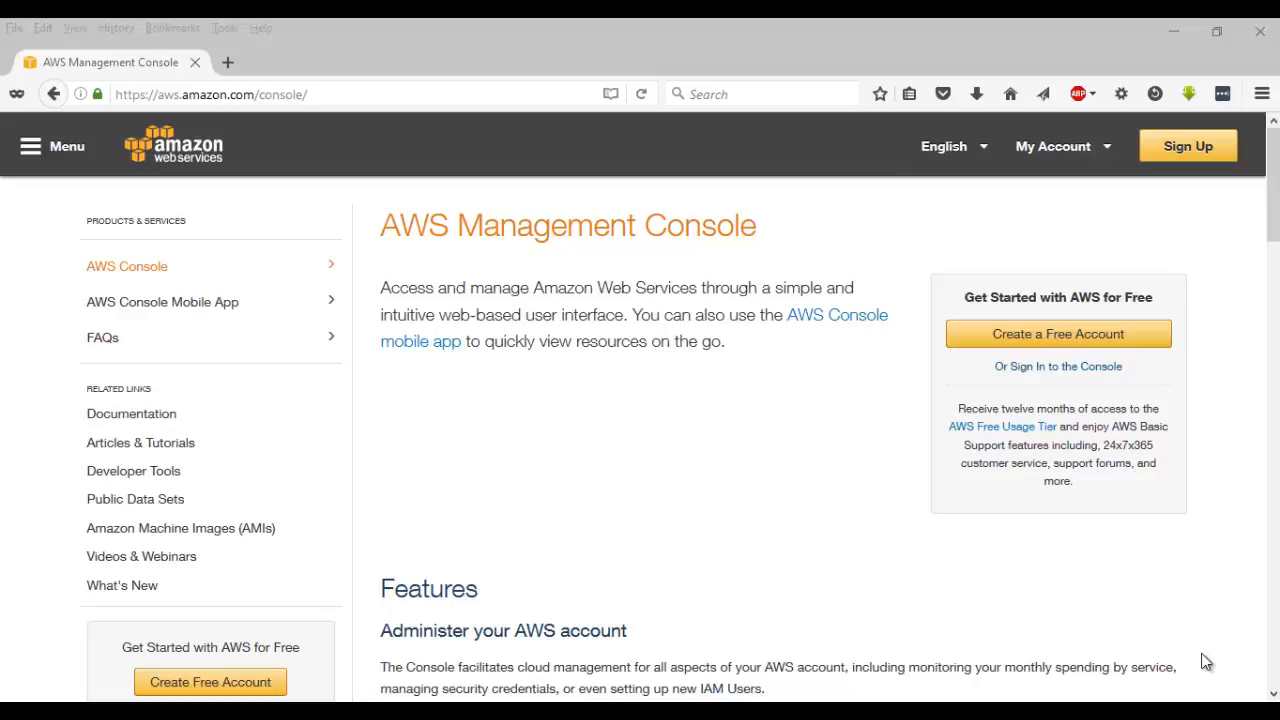
pyautogui.moveTo(590, 210)
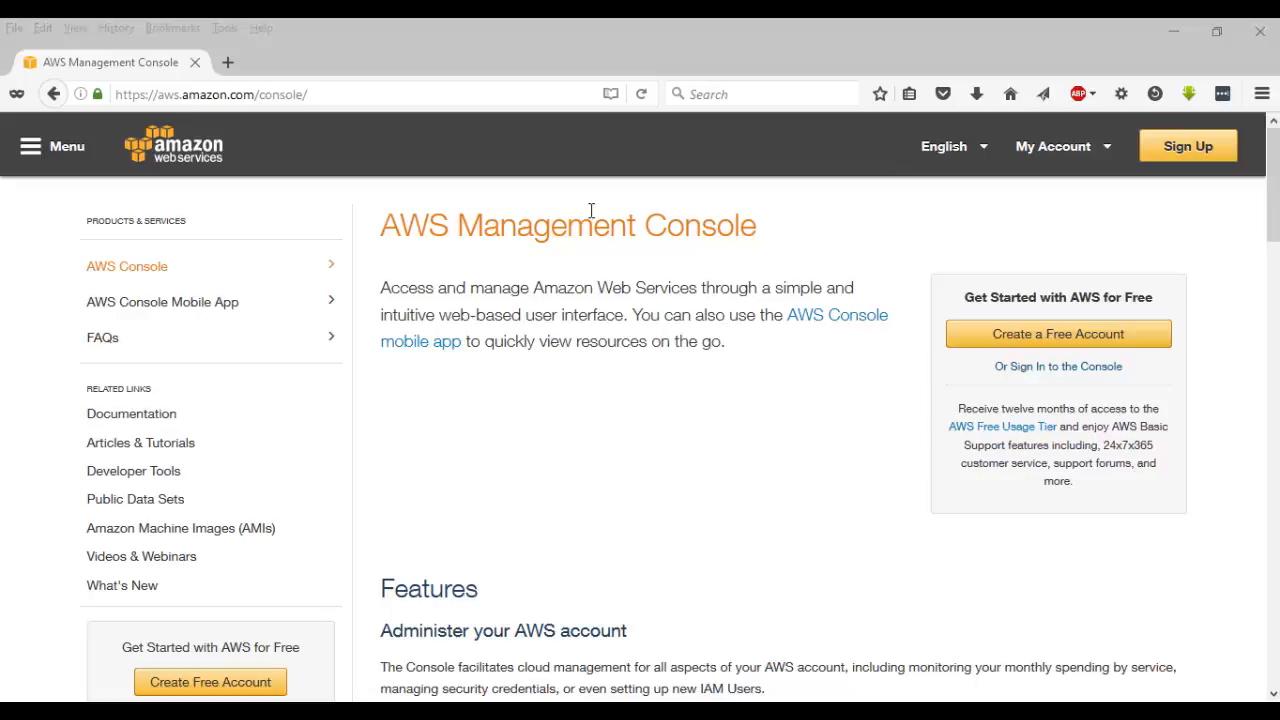
# Reach the AWS Management Console sign-in page via My Account > AWS Management Console
pyautogui.click(1052, 146)
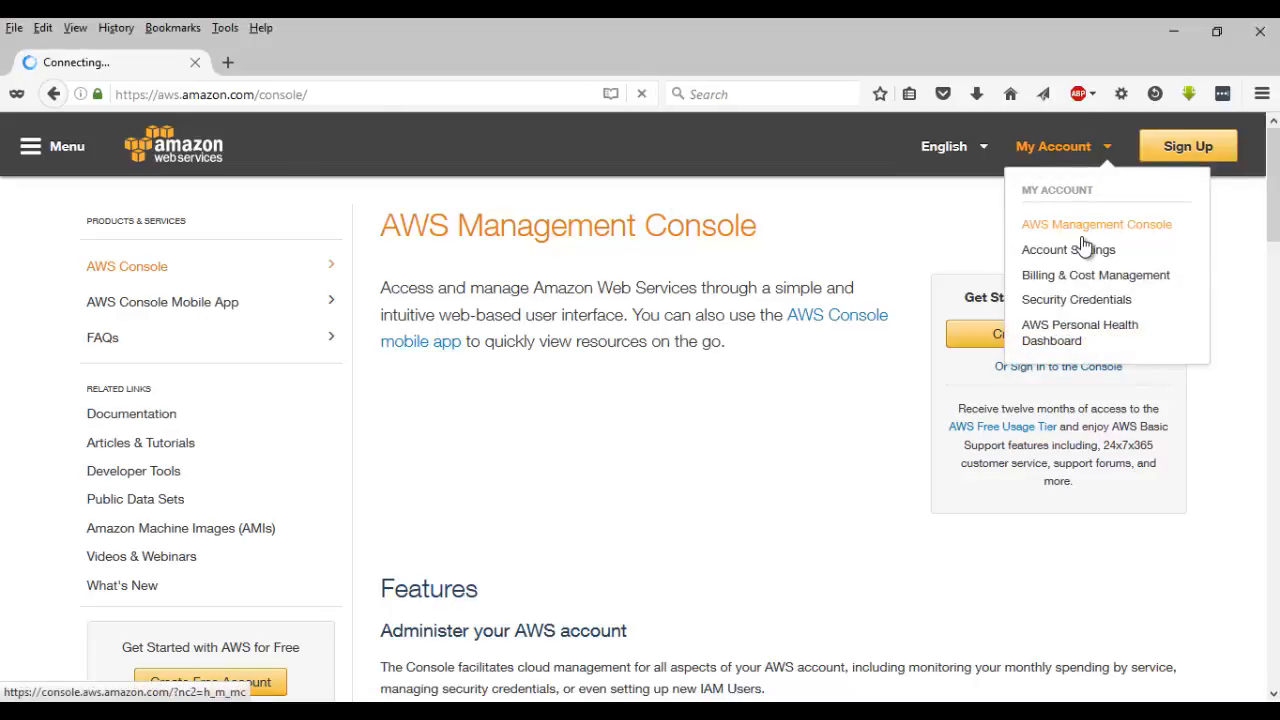
pyautogui.click(1096, 224)
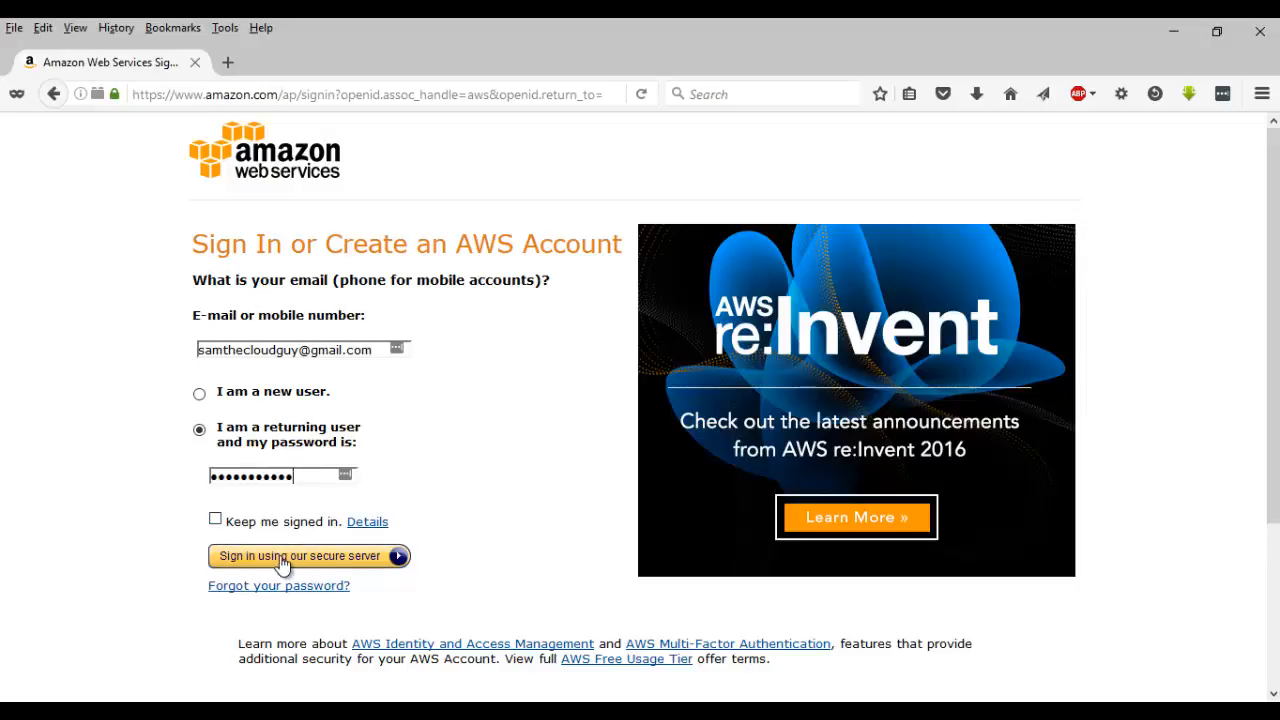
# Sign in with the entered credentials and browse the All services list on the console home
pyautogui.click(300, 556)
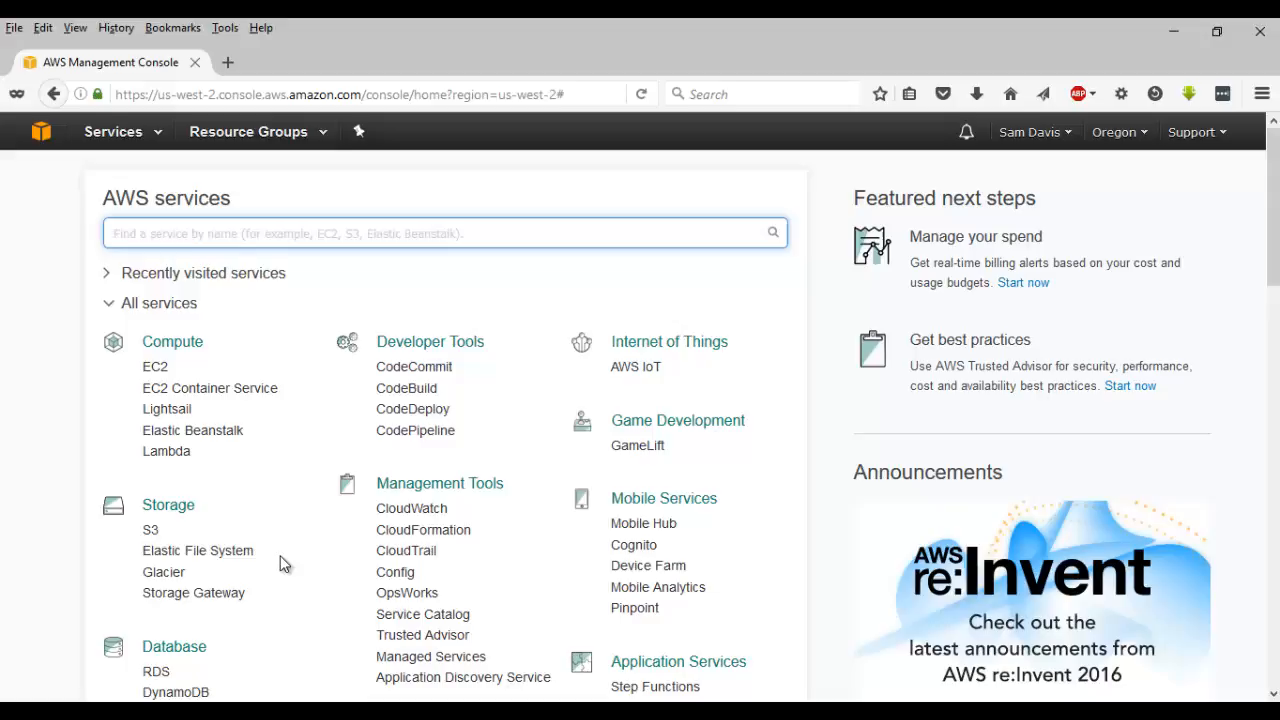
pyautogui.moveTo(292, 560)
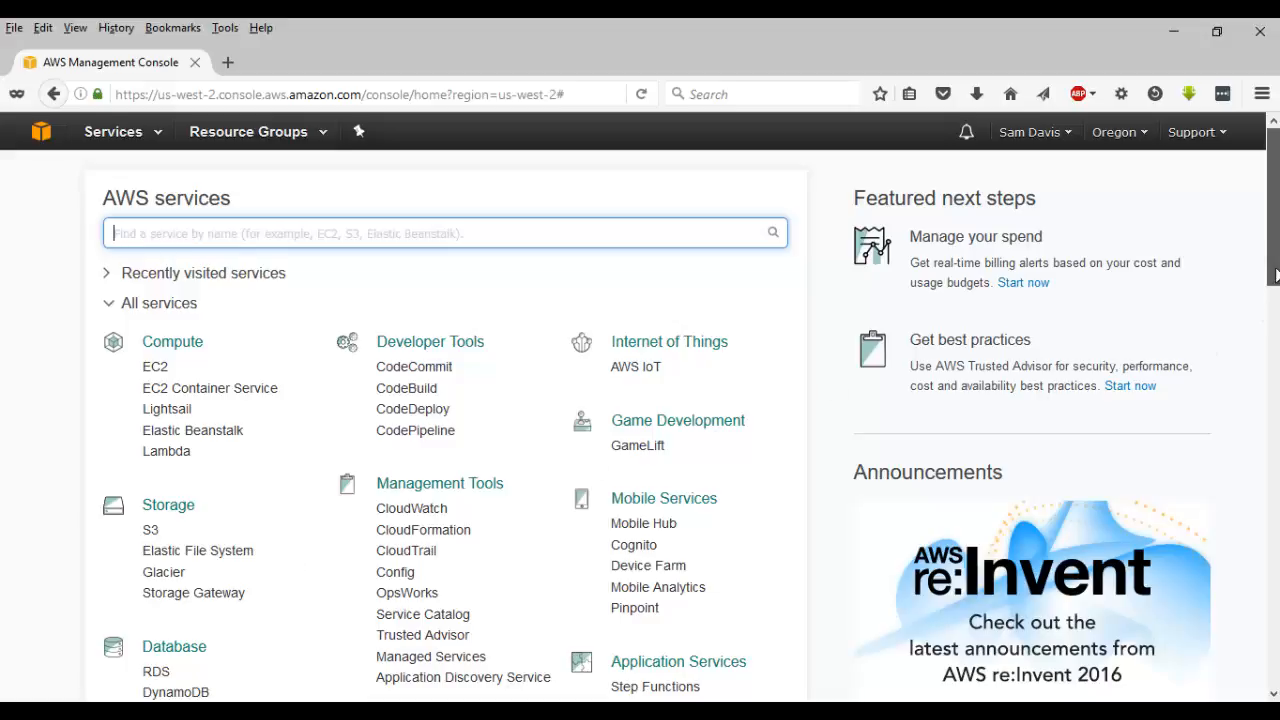
pyautogui.scroll(-3)
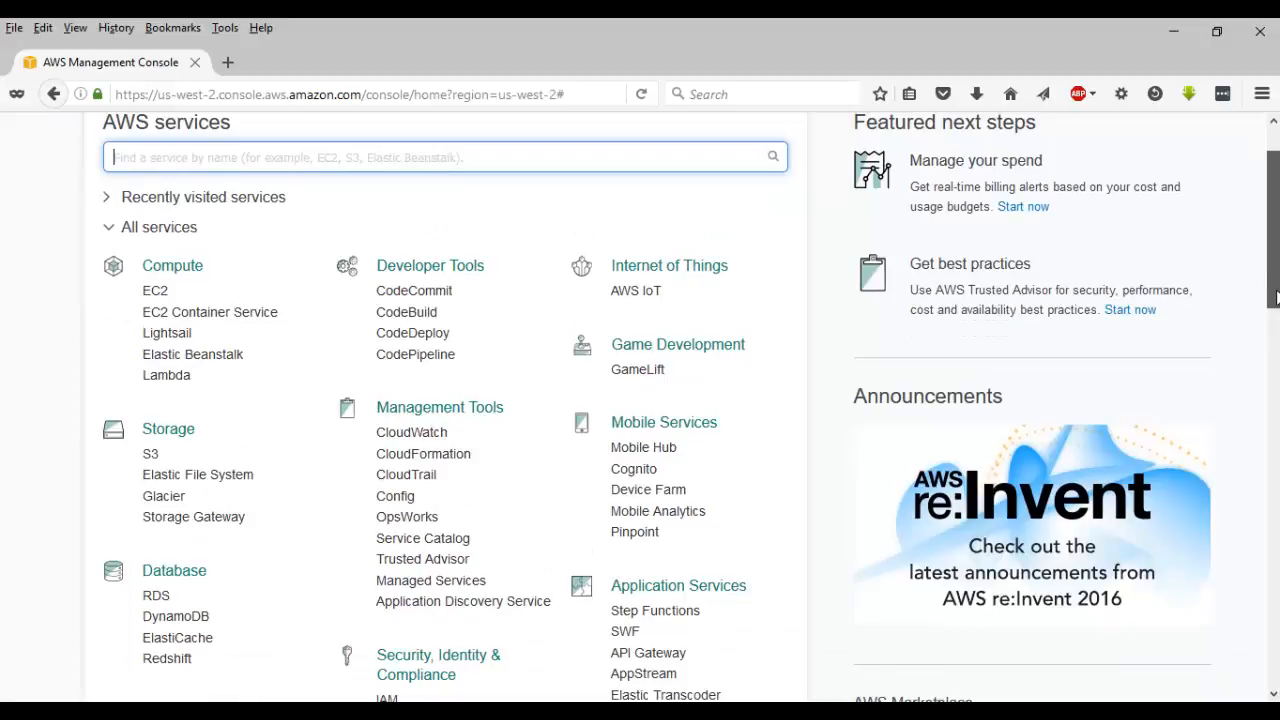
pyautogui.scroll(-3)
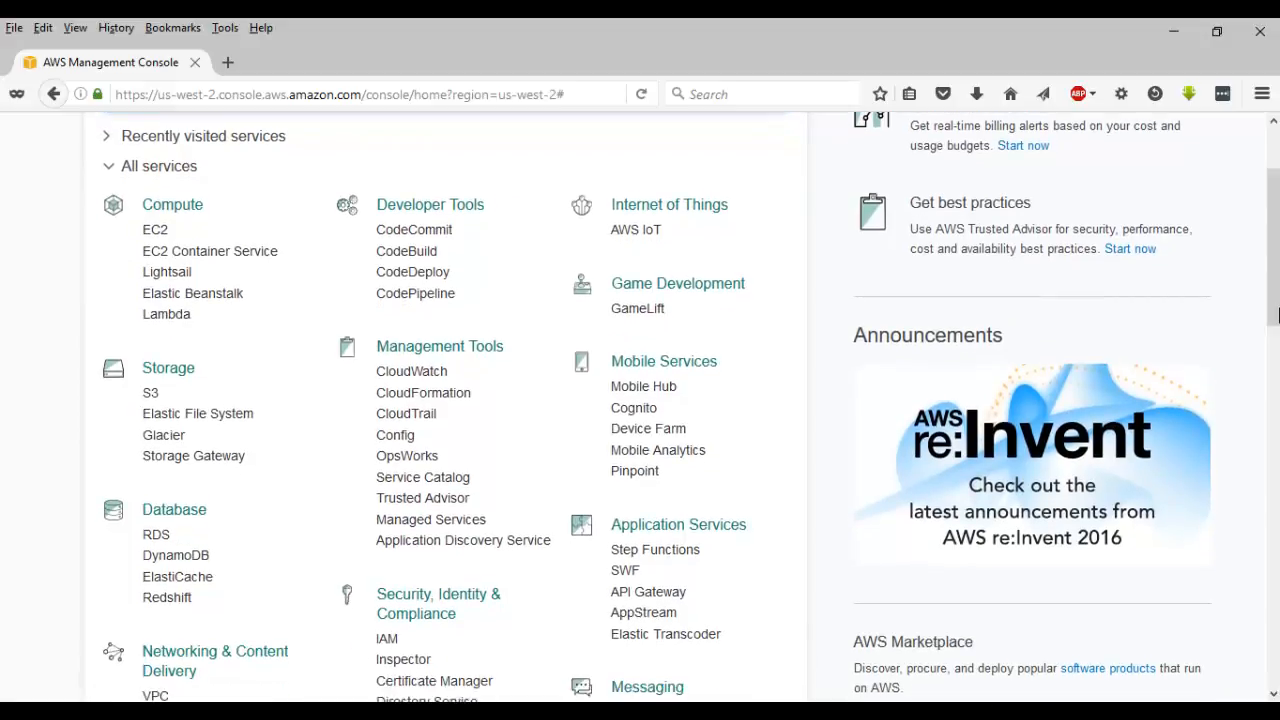
pyautogui.moveTo(188, 186)
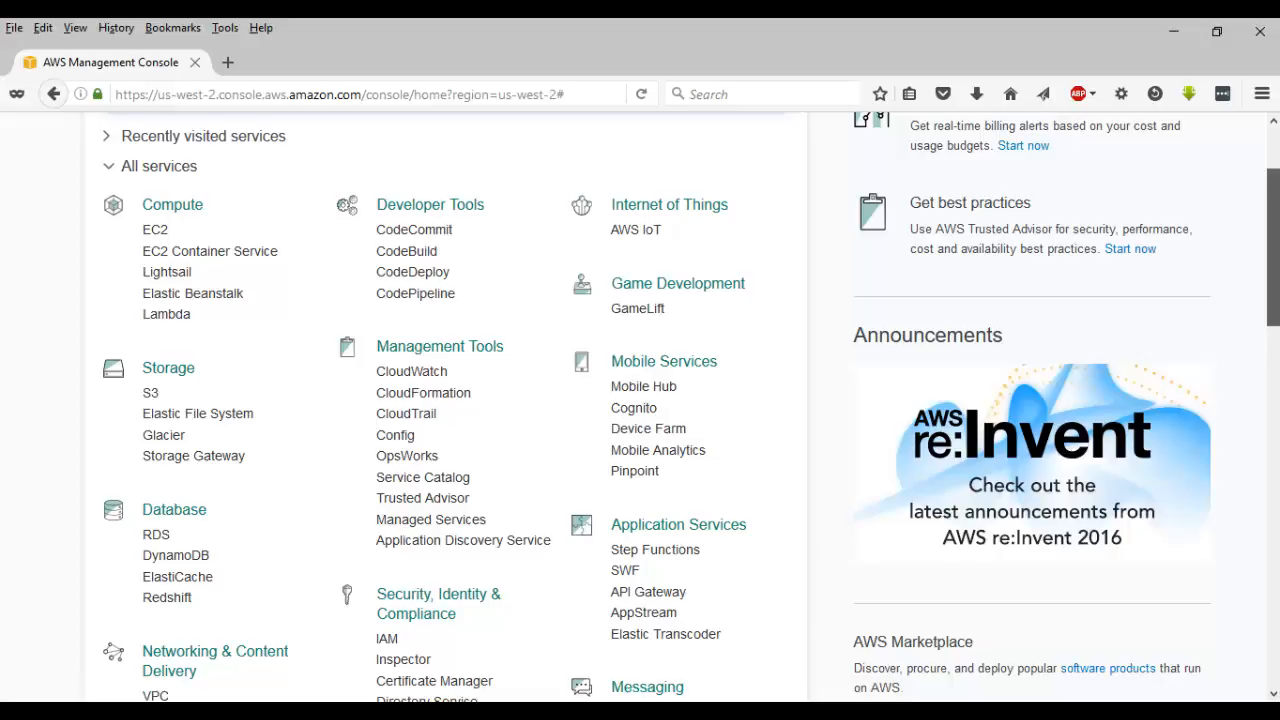
pyautogui.scroll(-3)
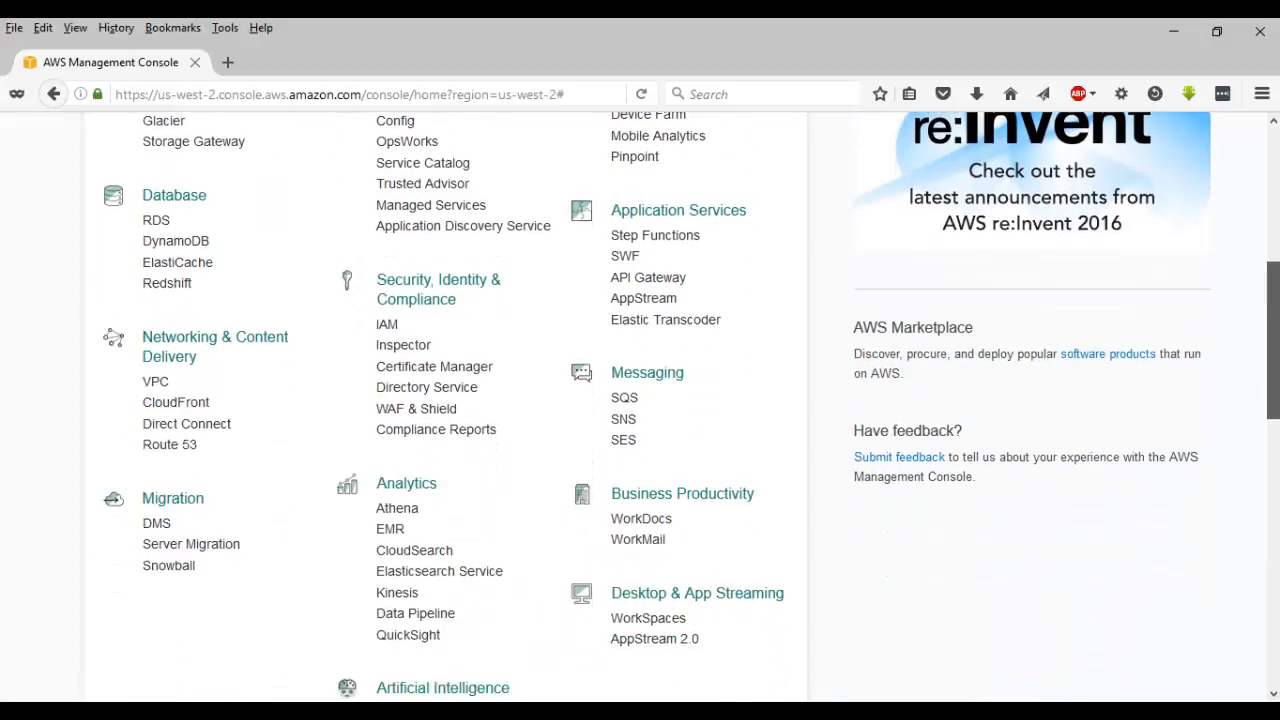
pyautogui.scroll(-3)
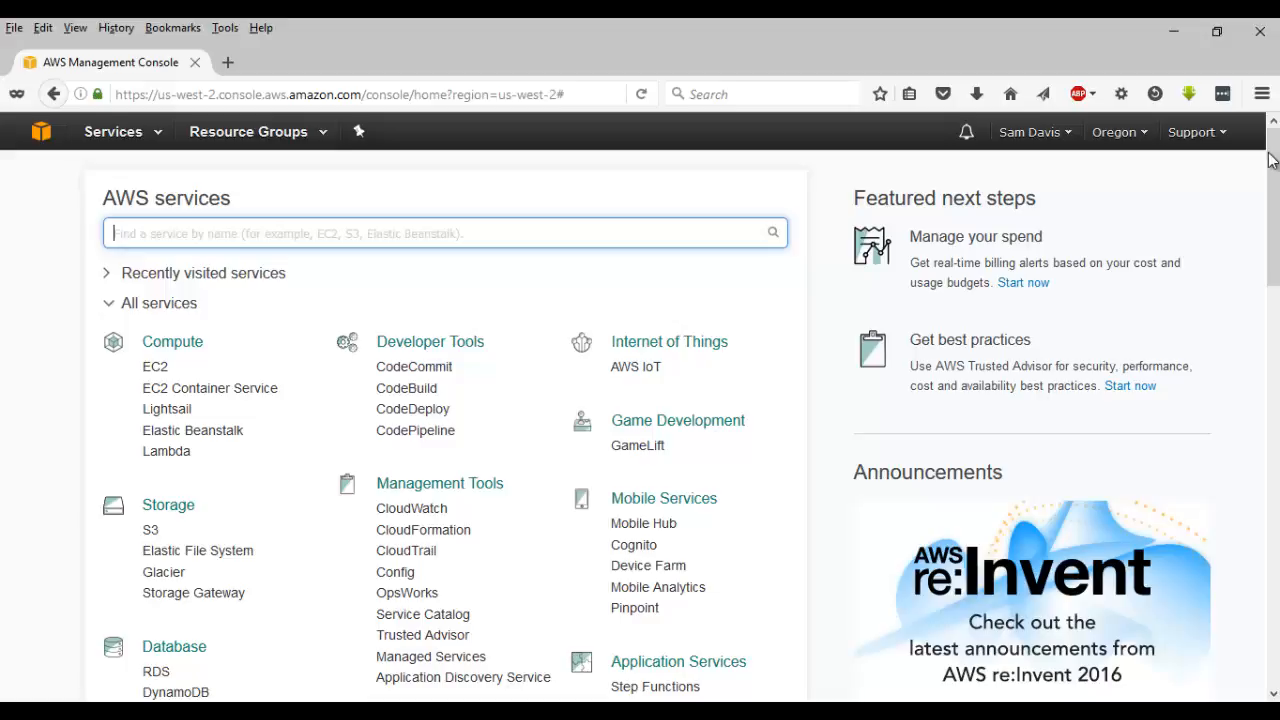
pyautogui.moveTo(484, 220)
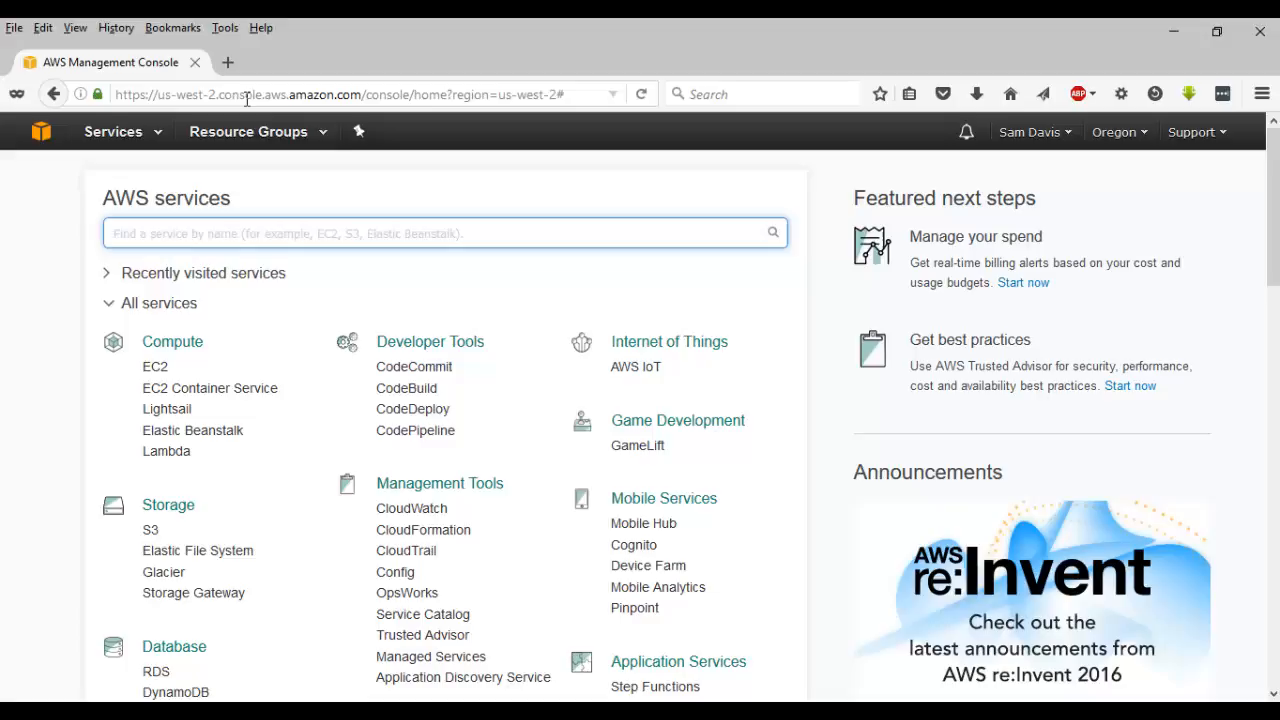
pyautogui.click(350, 94)
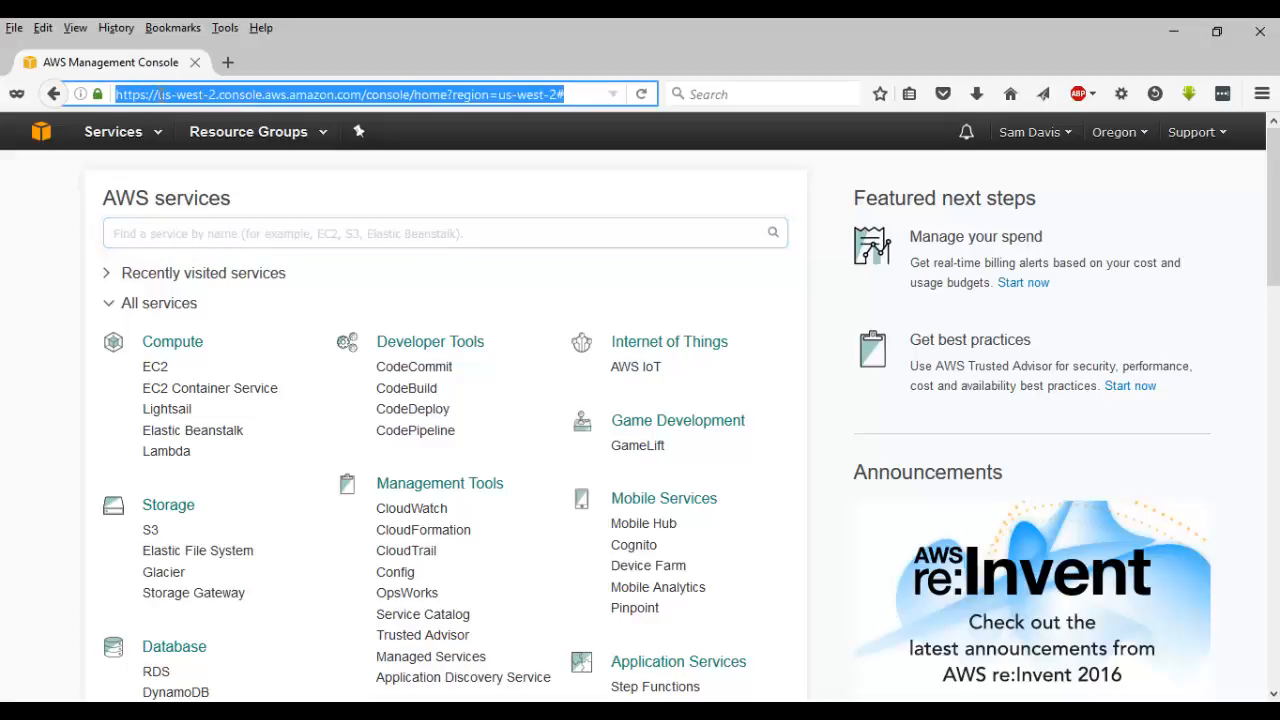
pyautogui.click(210, 94)
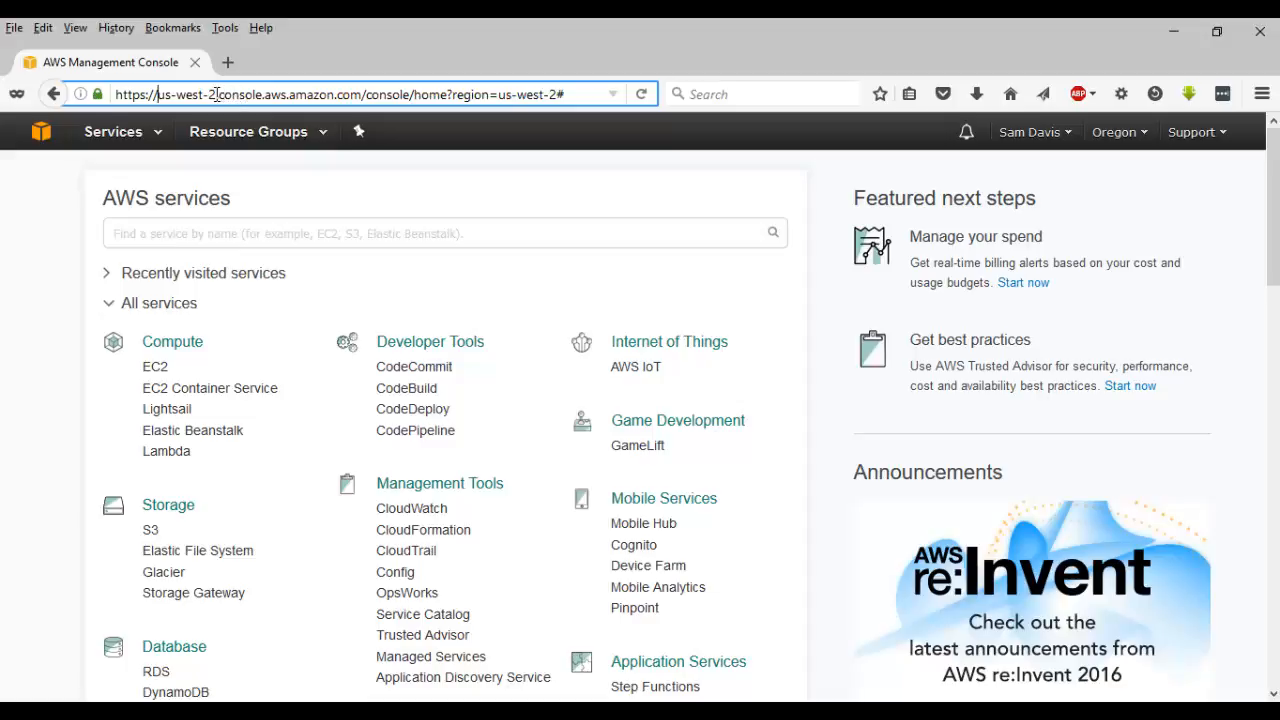
pyautogui.doubleClick(184, 94)
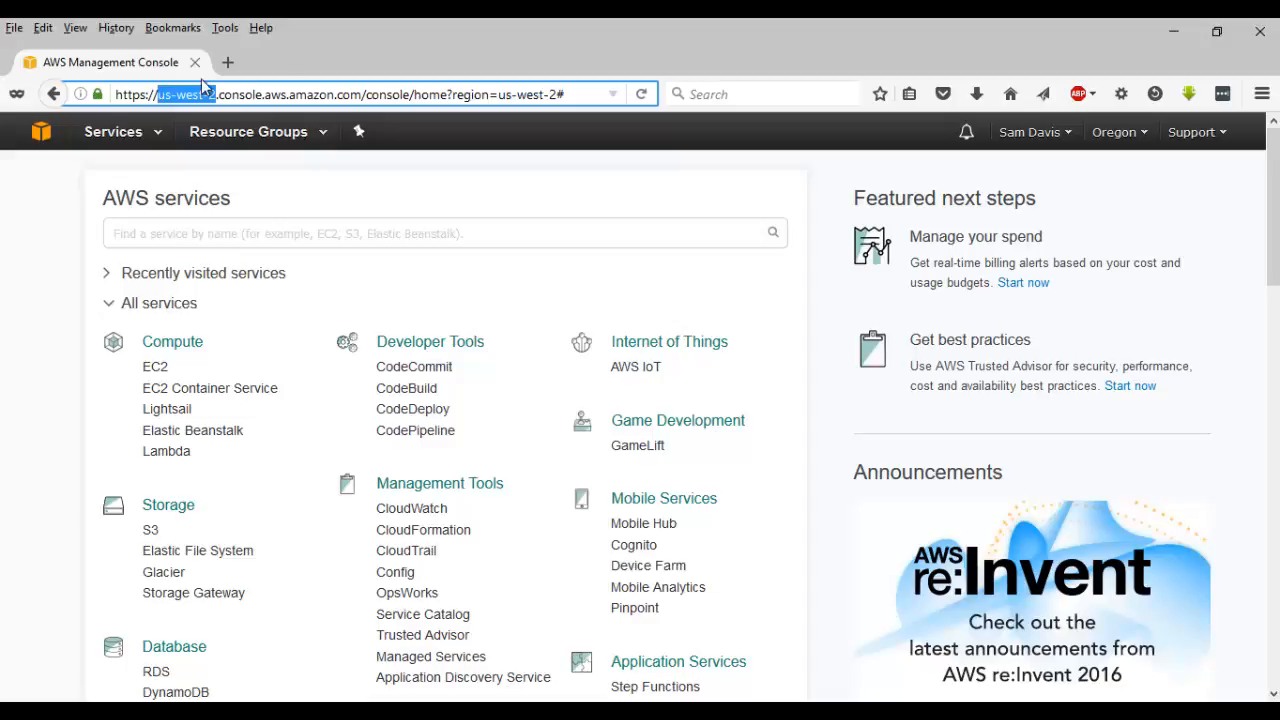
pyautogui.moveTo(1156, 138)
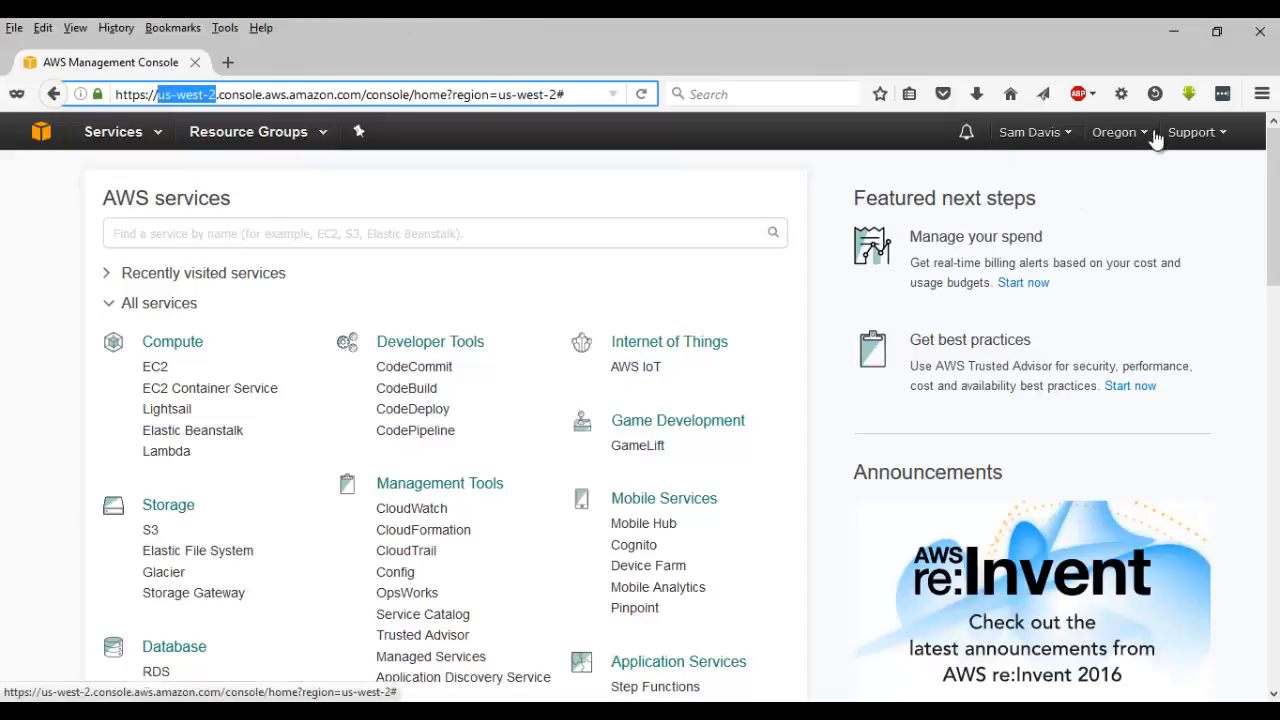
pyautogui.click(1116, 132)
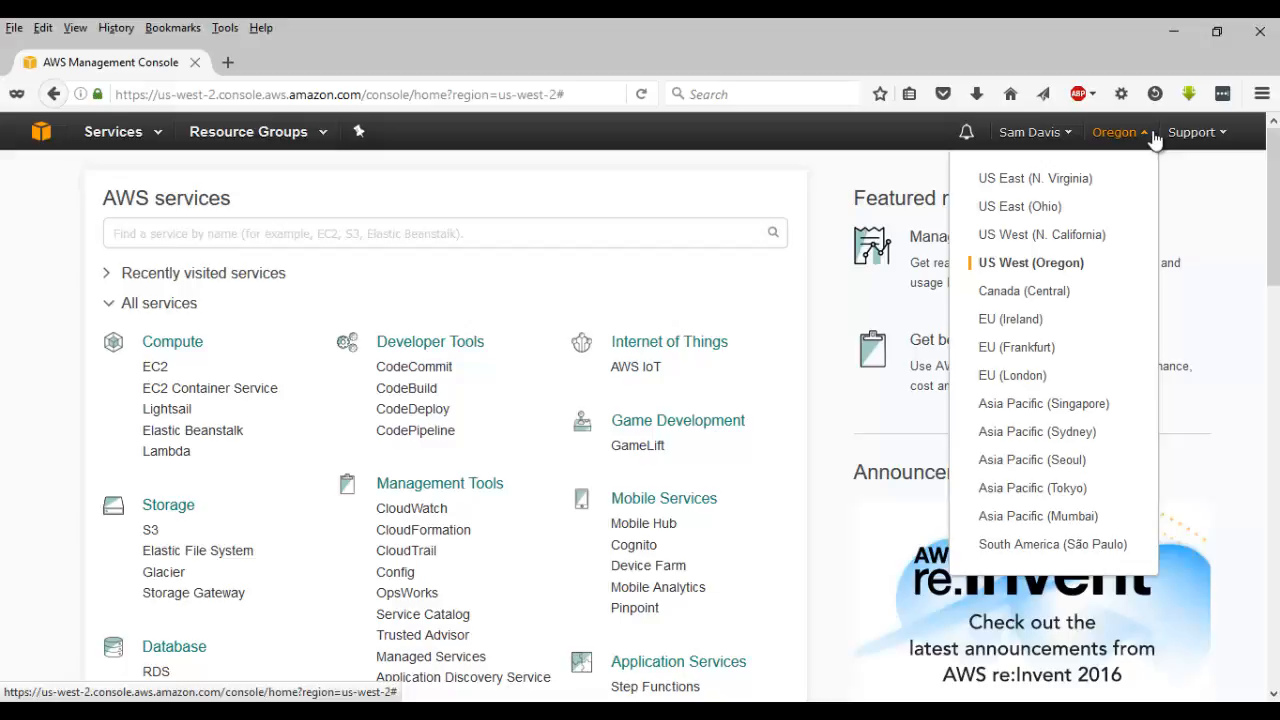
pyautogui.moveTo(1046, 452)
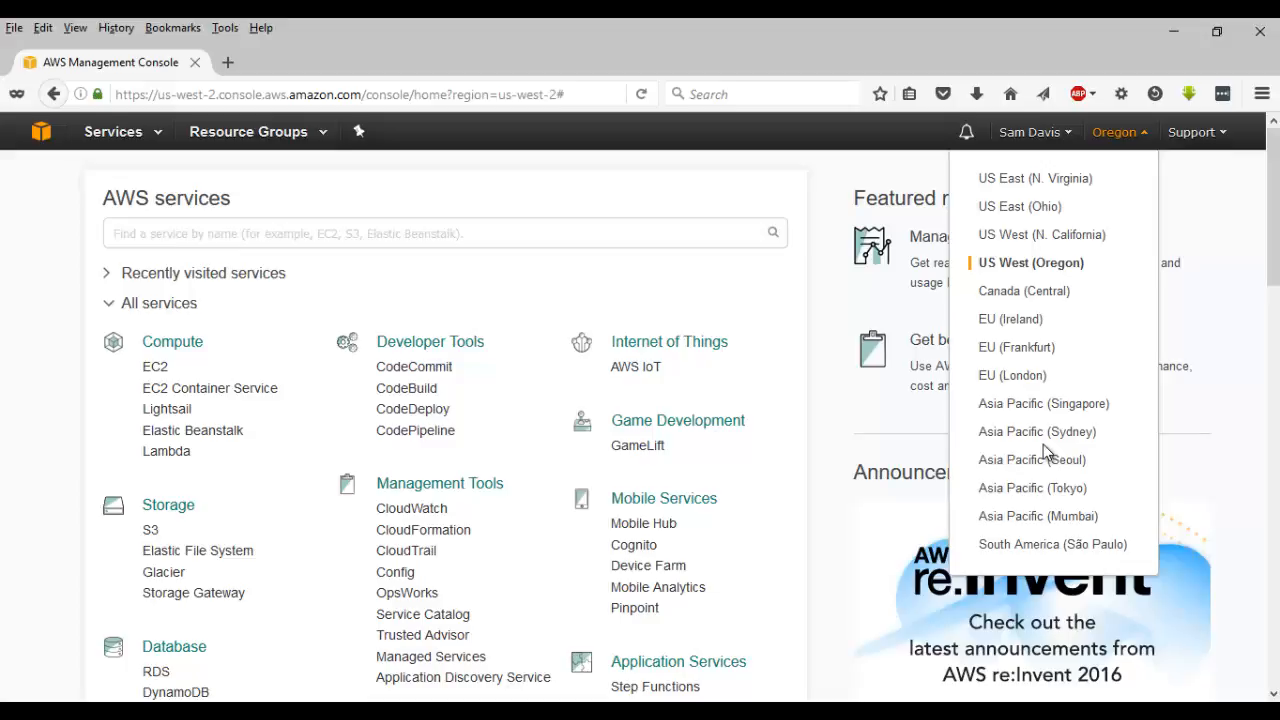
pyautogui.moveTo(1036, 516)
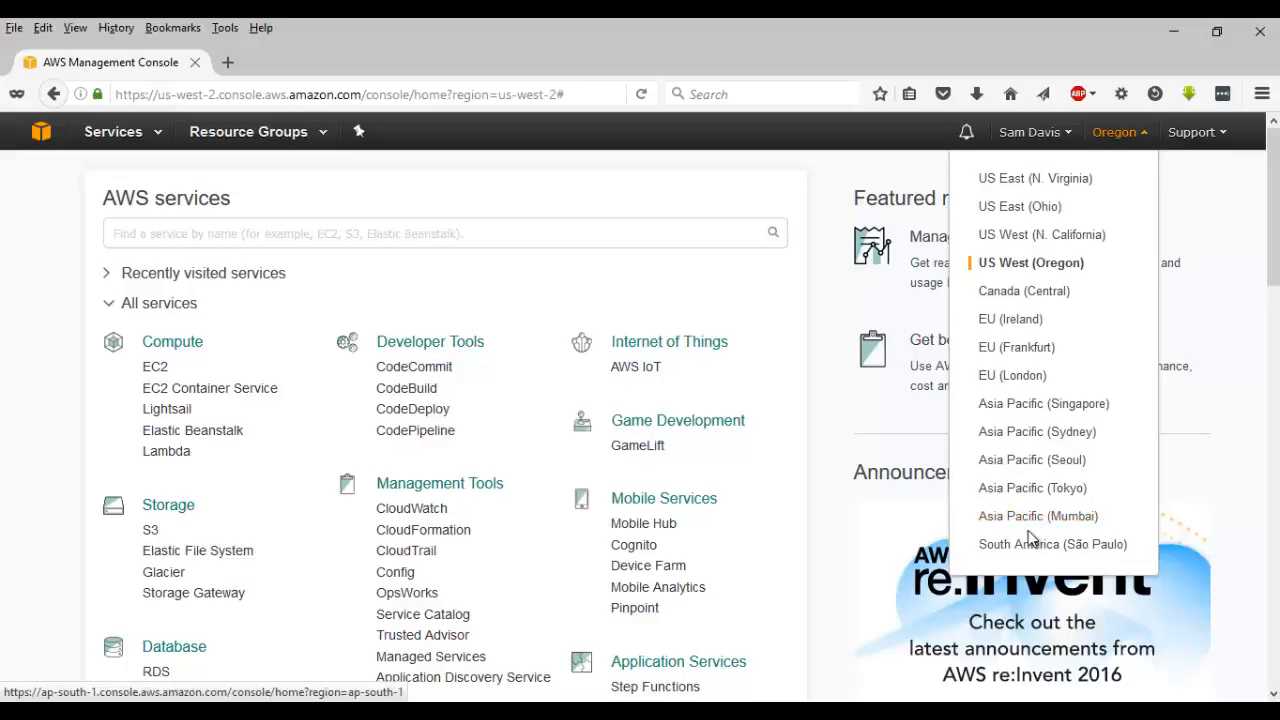
# Select Asia Pacific (Mumbai) as the region and confirm it shows as current in the region list
pyautogui.click(1038, 516)
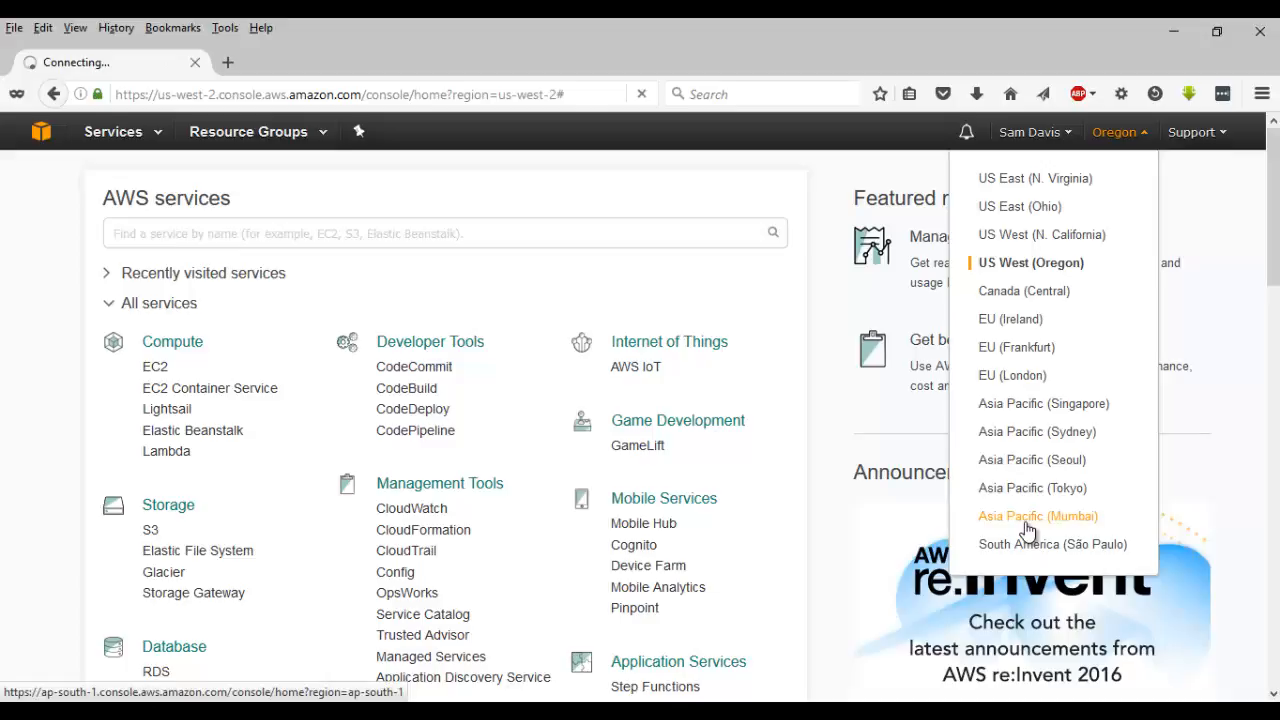
pyautogui.click(1036, 516)
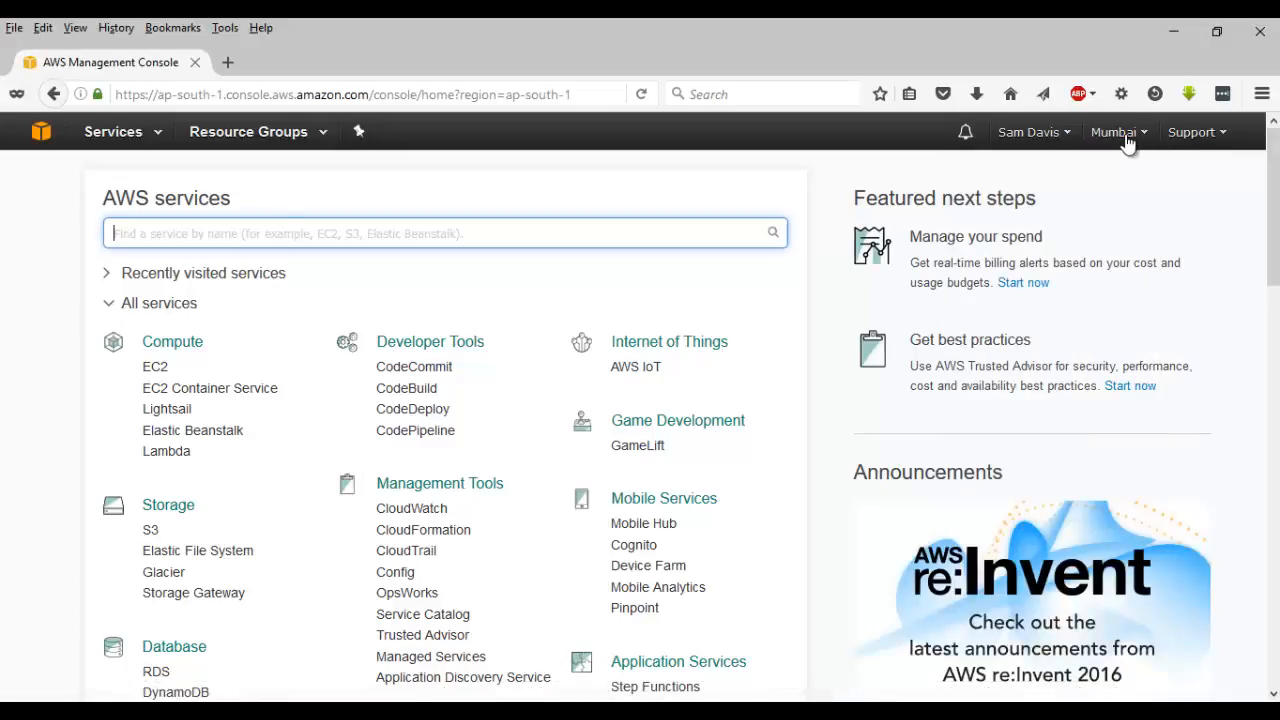
pyautogui.click(1116, 132)
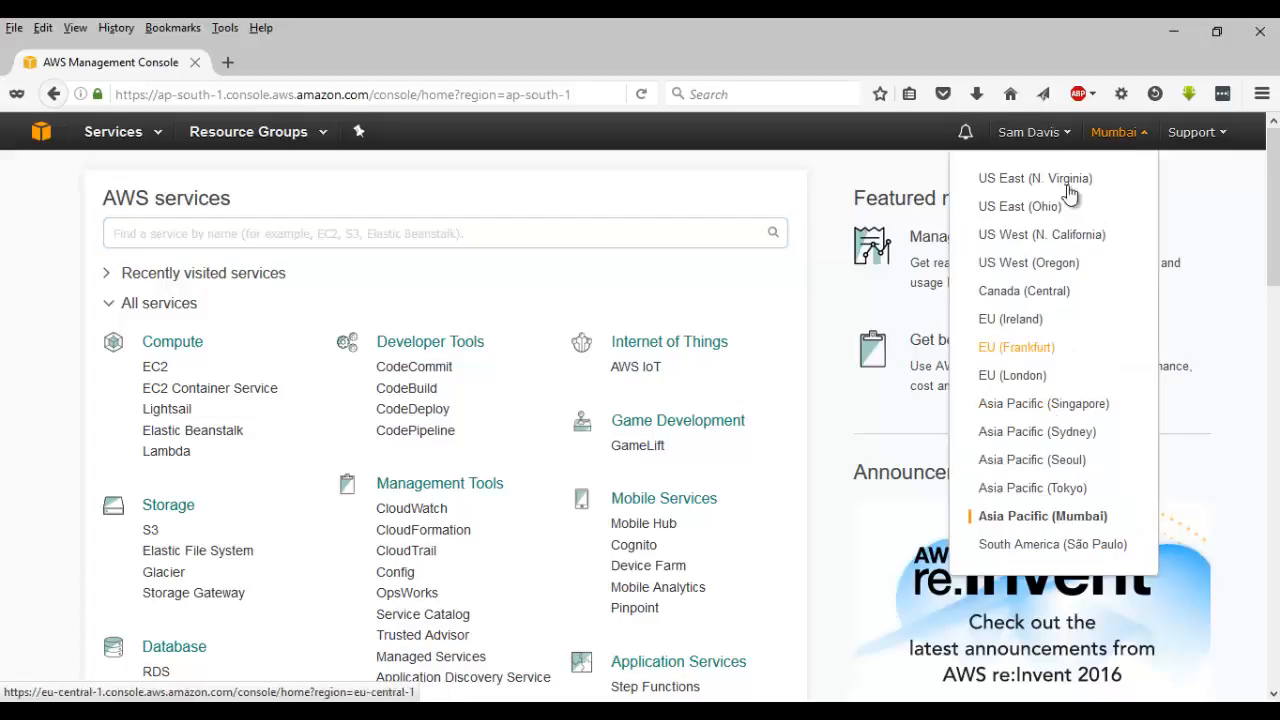
pyautogui.moveTo(1044, 404)
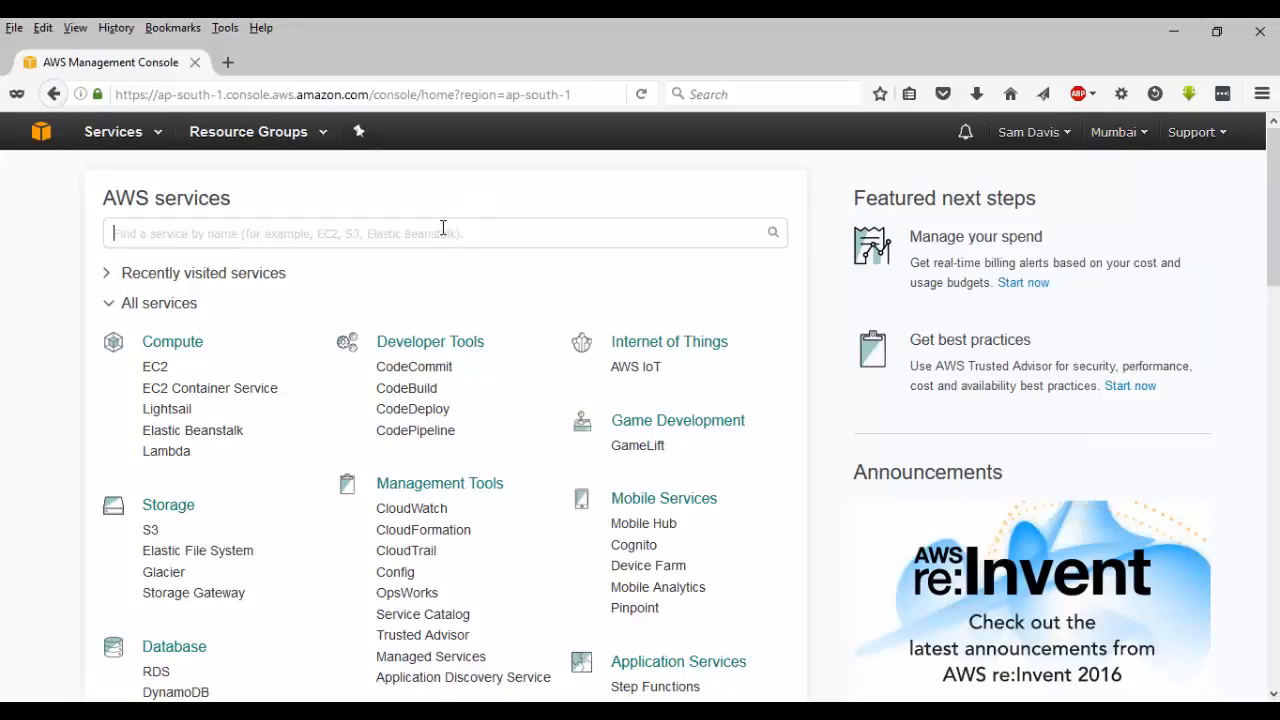
# Search 'Find a service' for s3, then for IAM to get IAM suggested
pyautogui.click(444, 232)
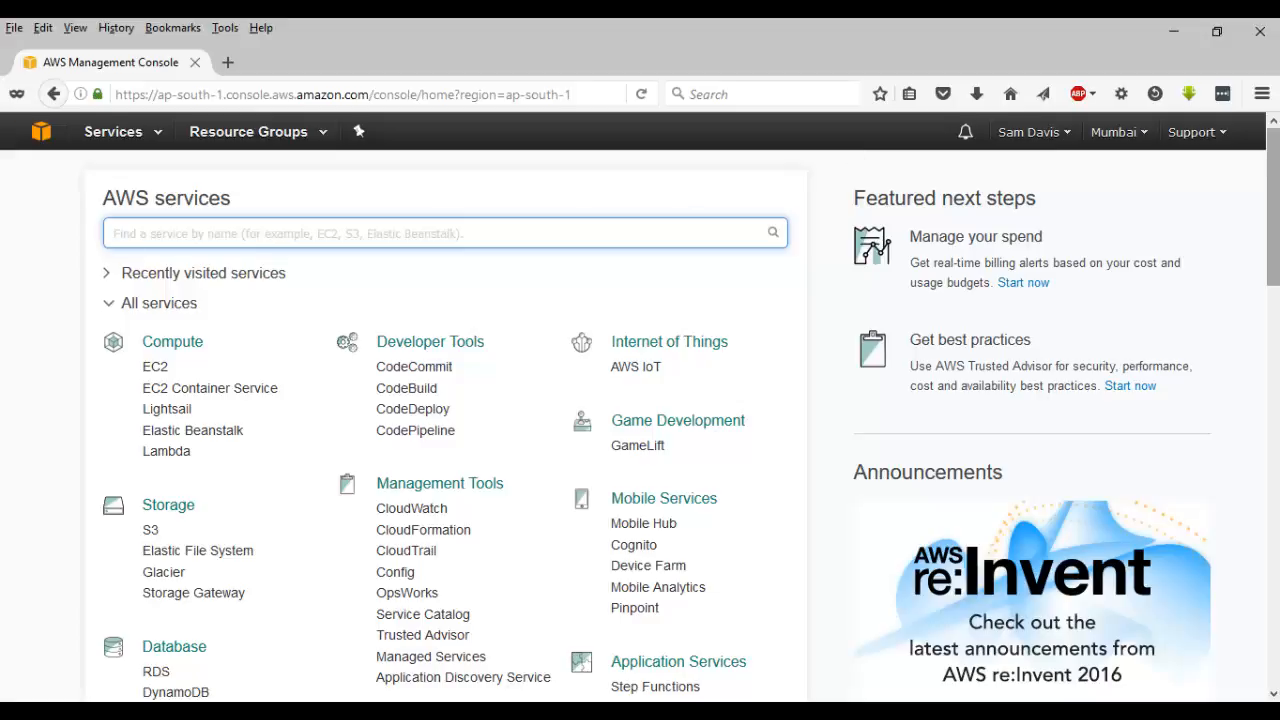
pyautogui.scroll(-3)
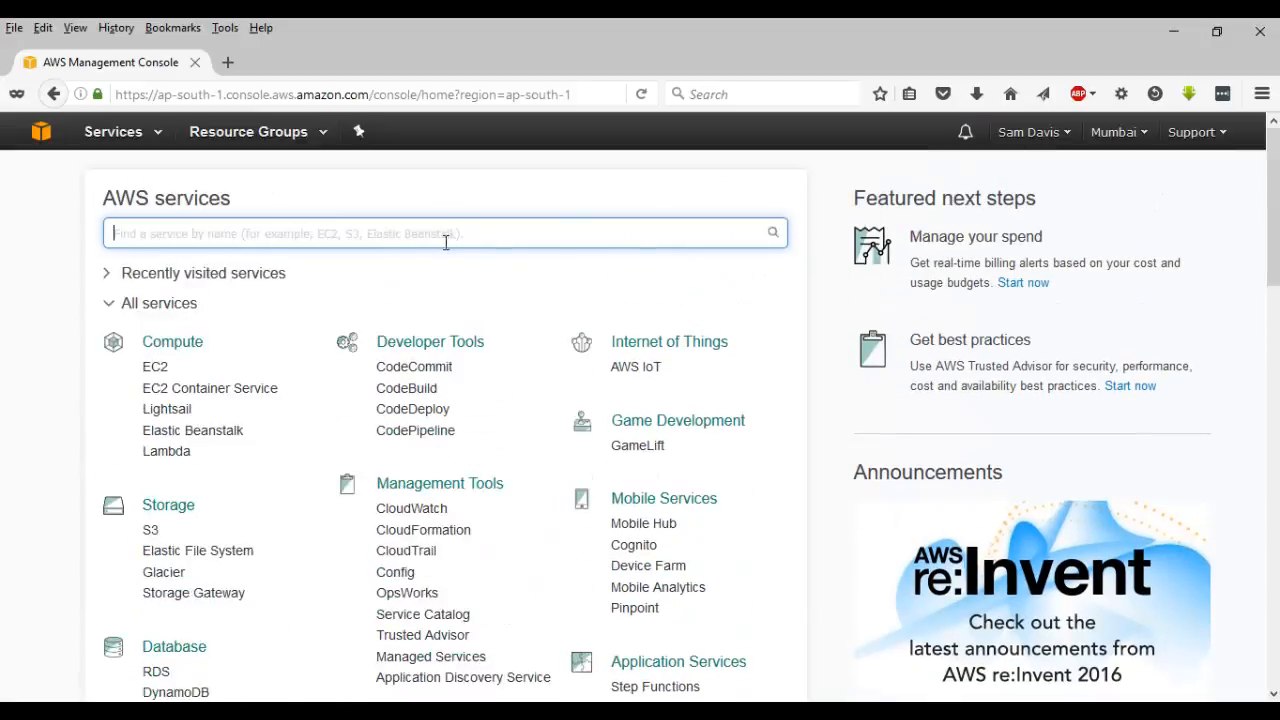
pyautogui.write('s3')
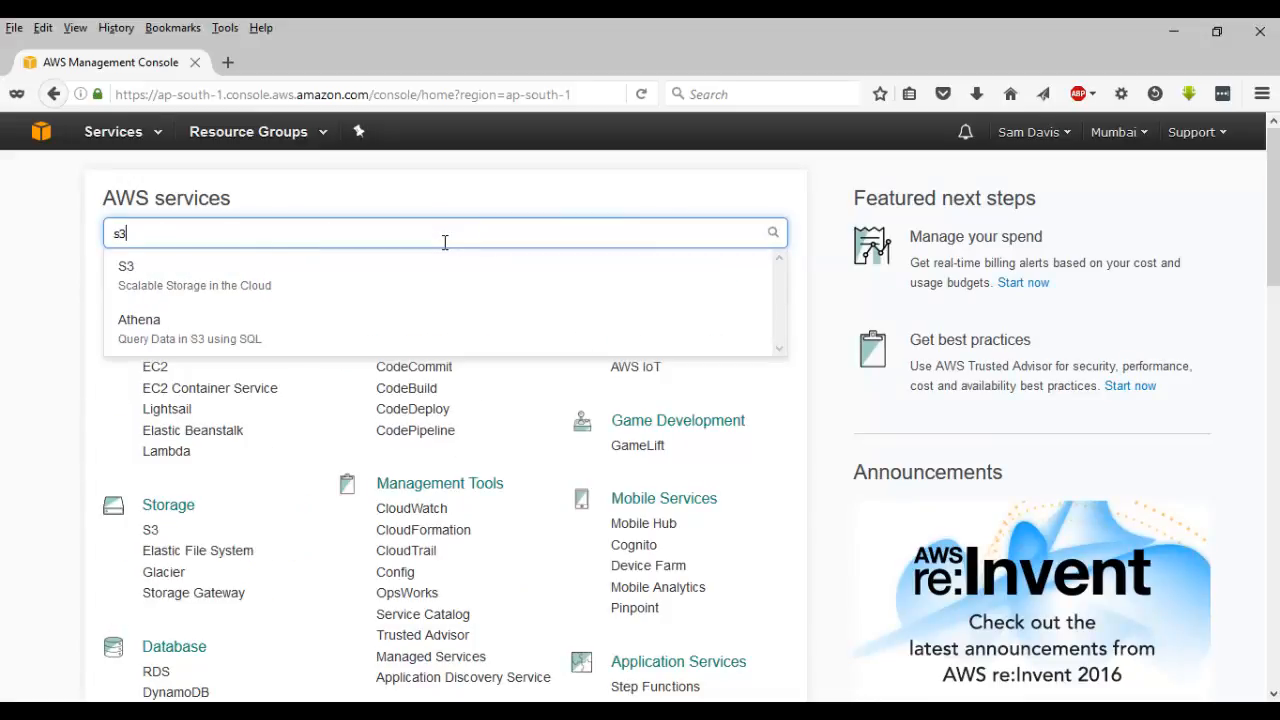
pyautogui.moveTo(344, 300)
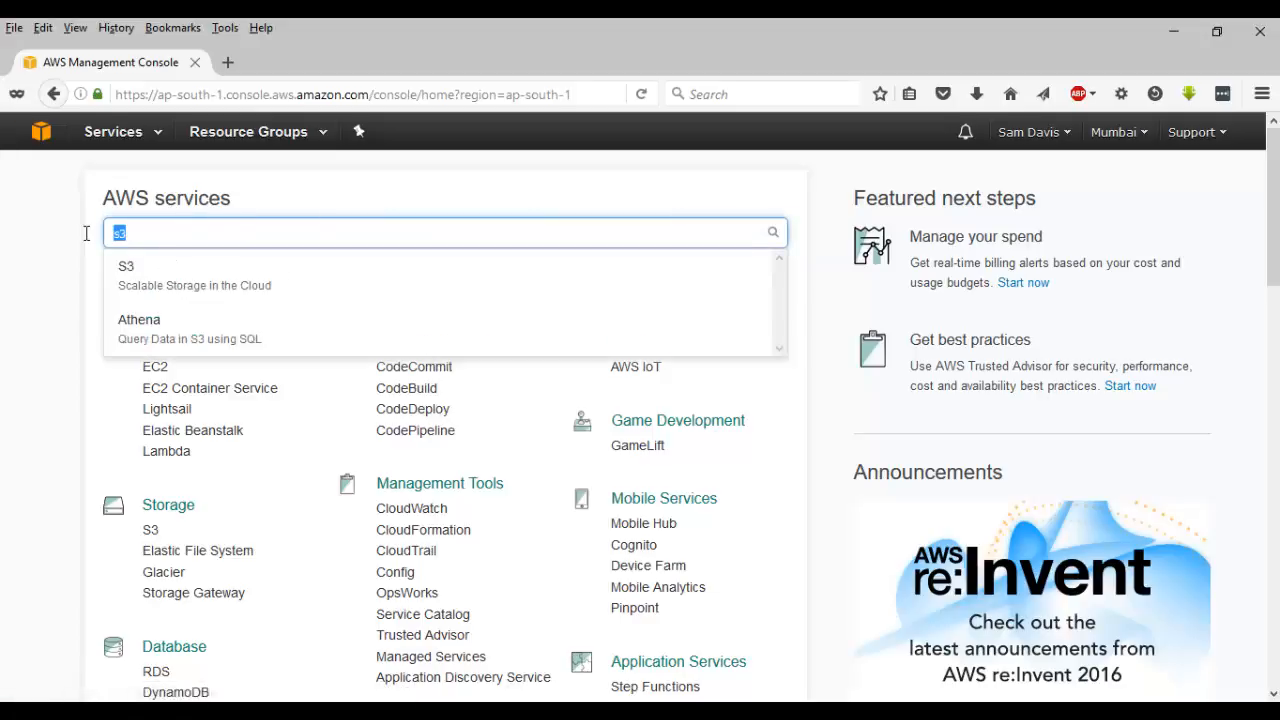
pyautogui.write('IAM')
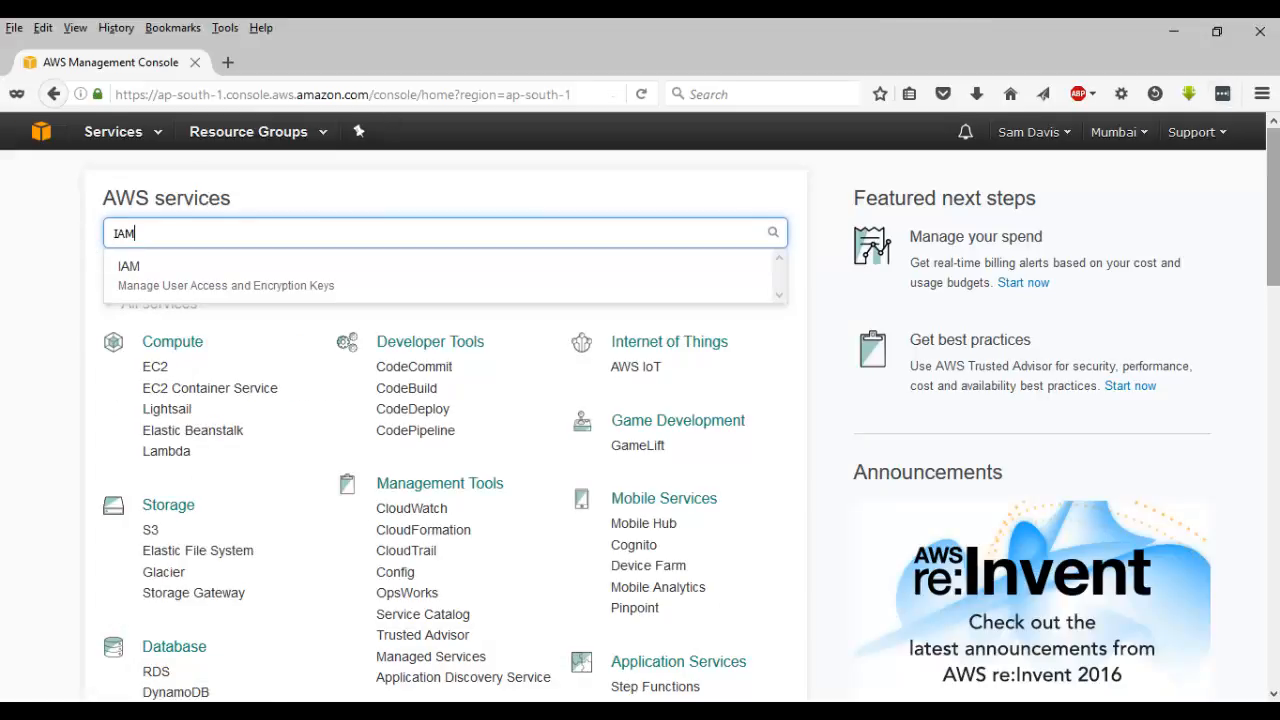
pyautogui.scroll(-3)
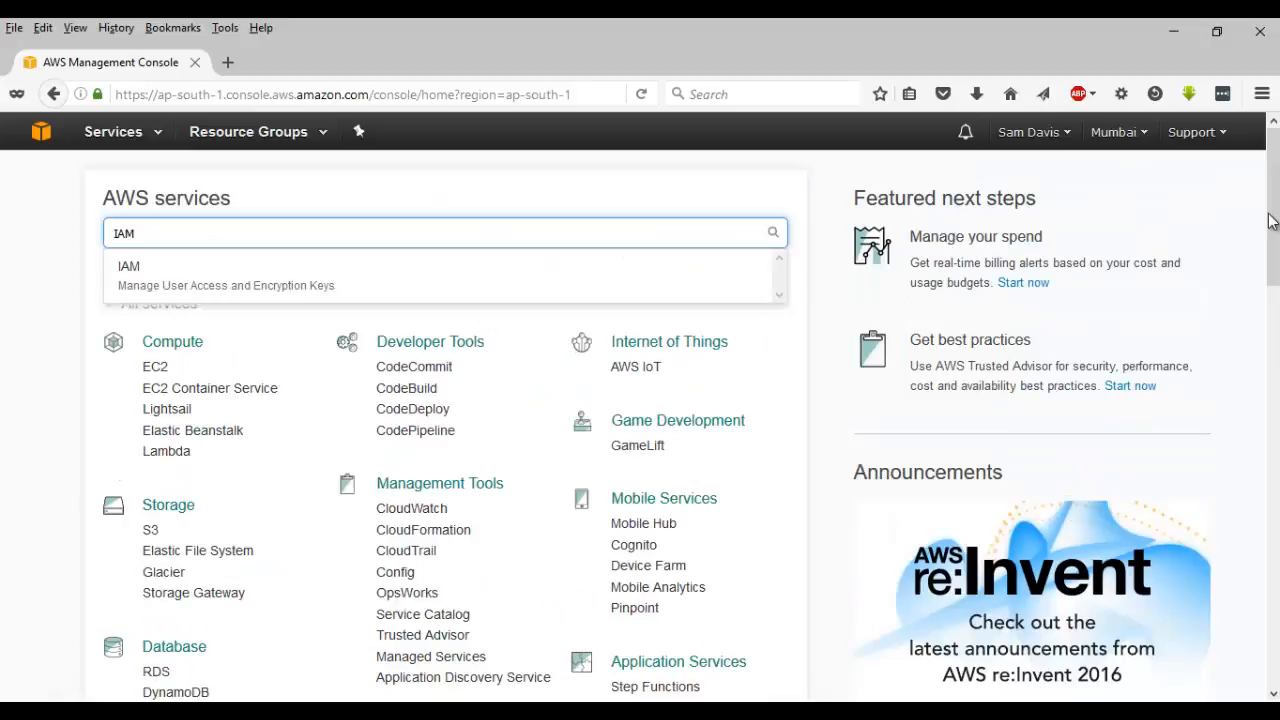
pyautogui.moveTo(1252, 170)
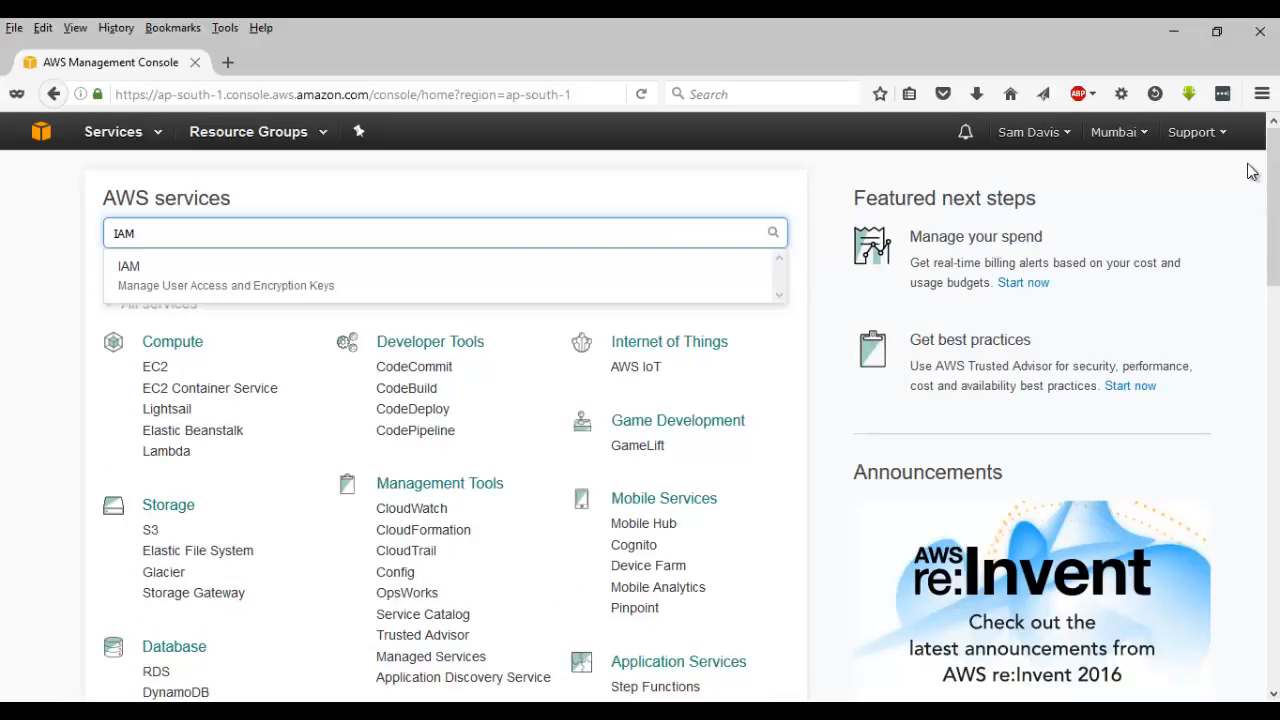
# View the AWS Documentation home's Services list from the Support menu, then return to the console tab
pyautogui.click(1192, 132)
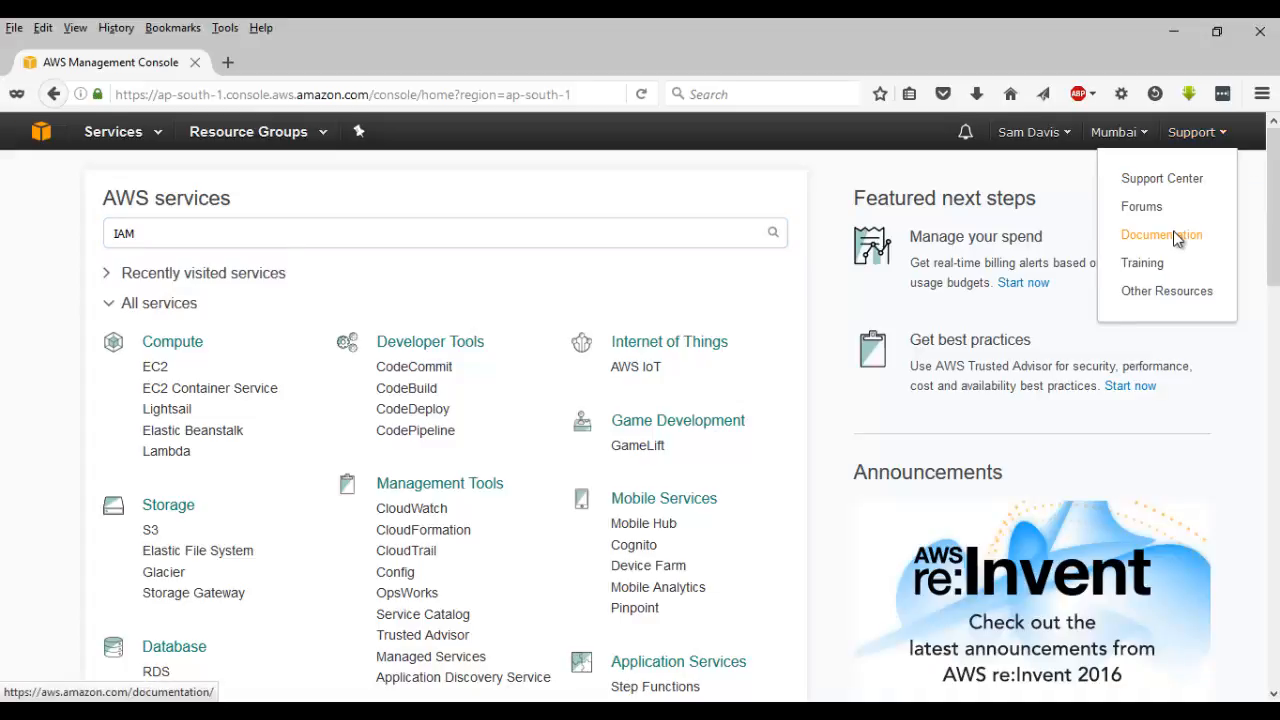
pyautogui.click(1160, 234)
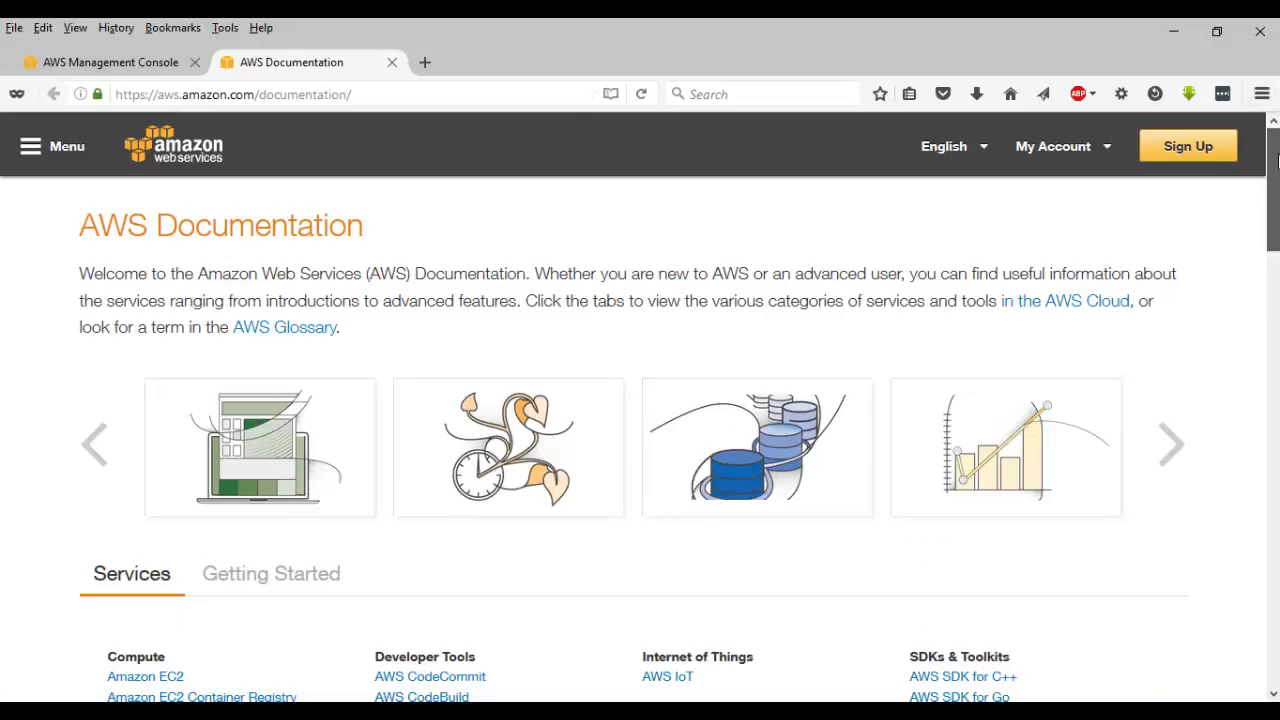
pyautogui.scroll(-3)
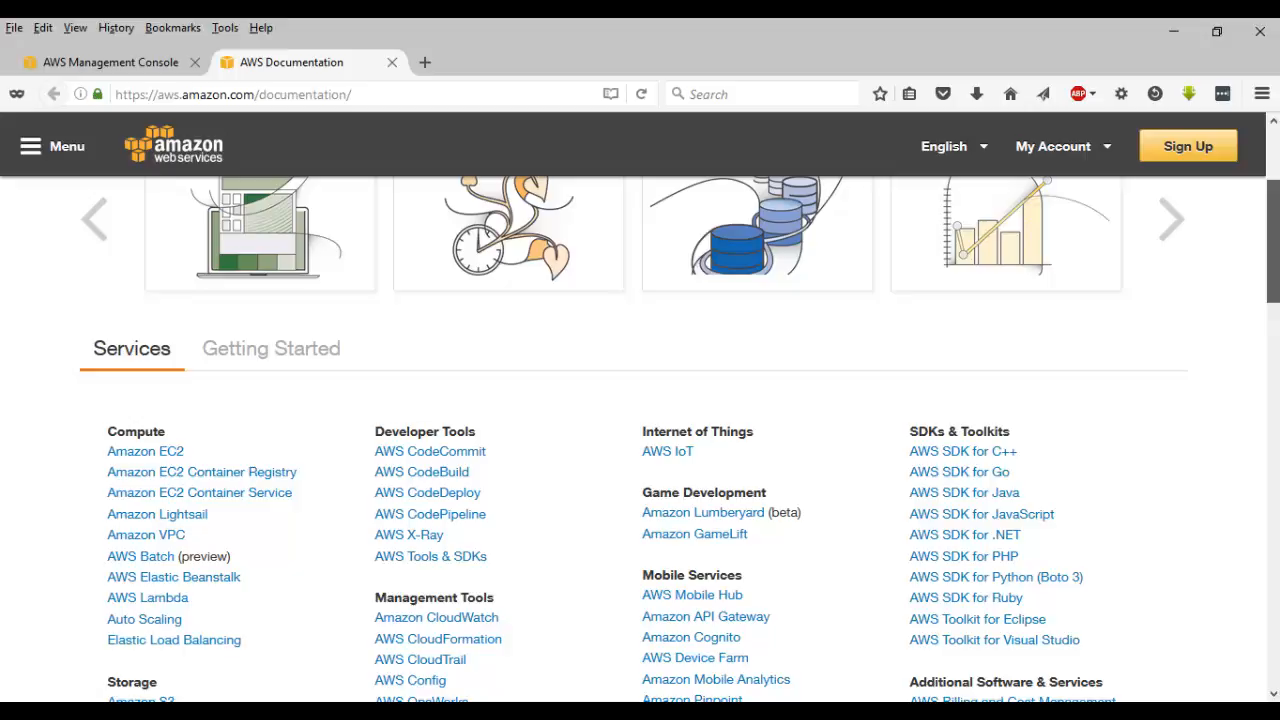
pyautogui.click(110, 62)
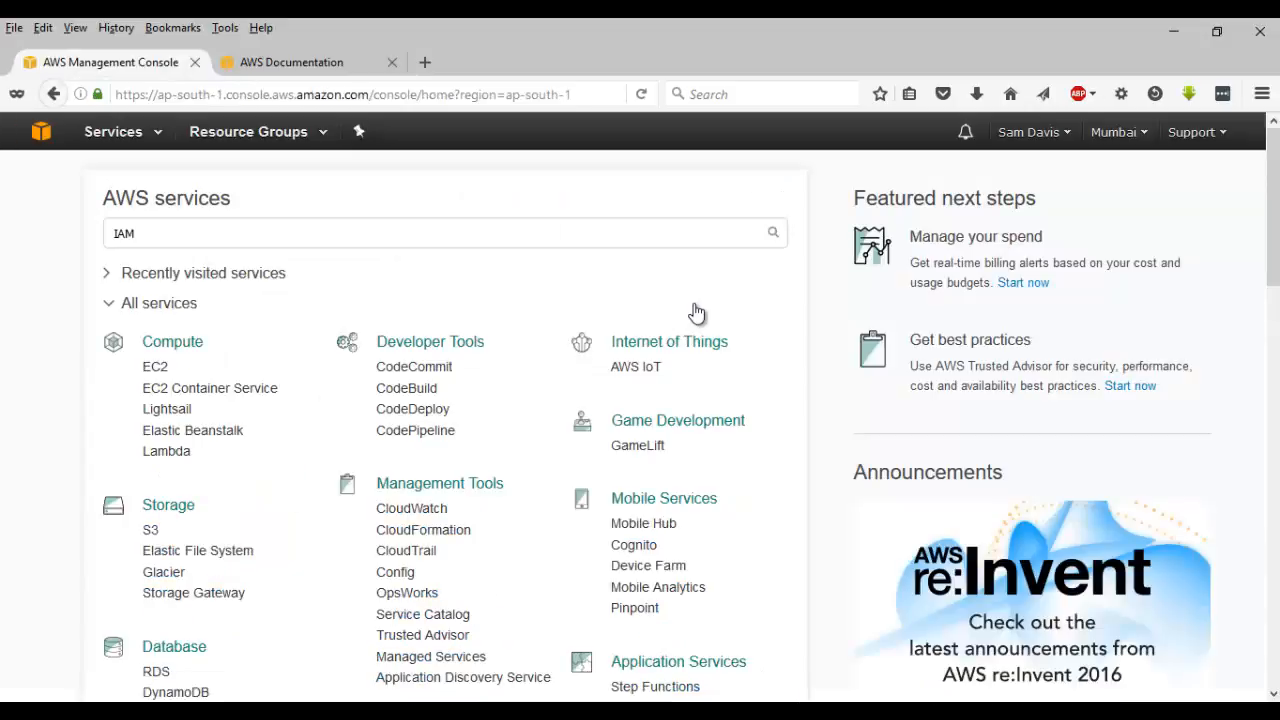